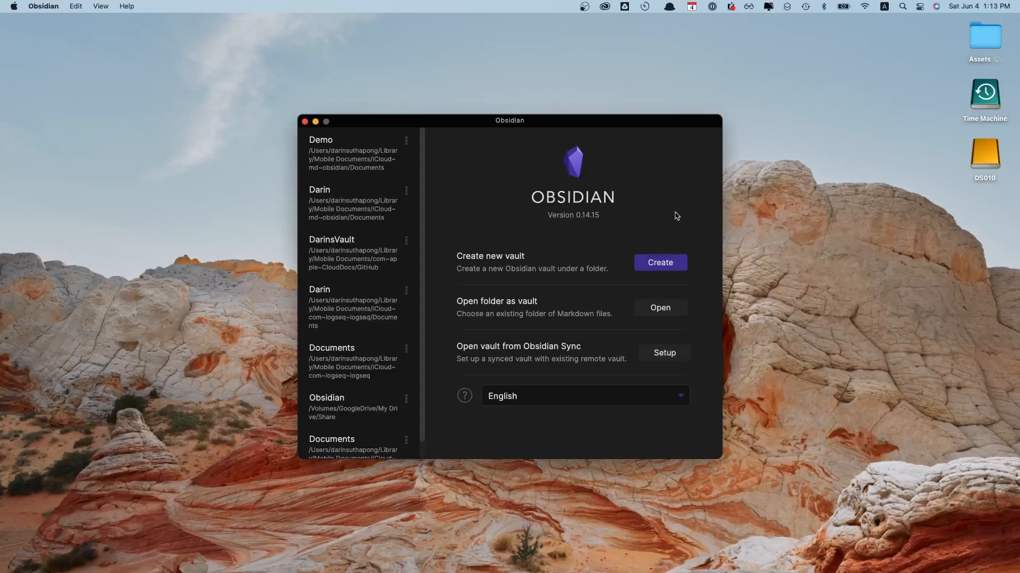
Step: Create a new Obsidian vault named 'New Vault'
left_click(659, 262)
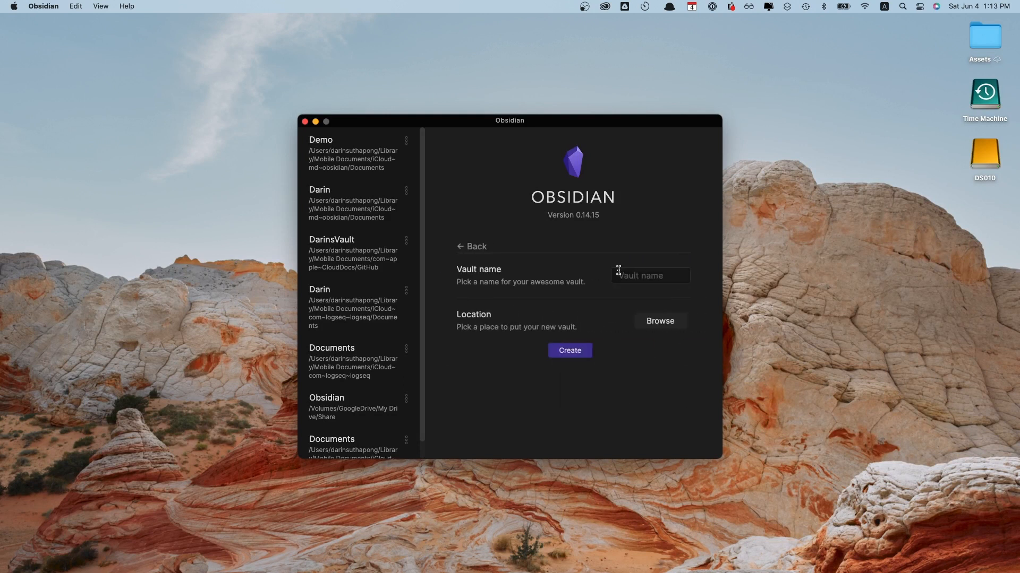
type("New")
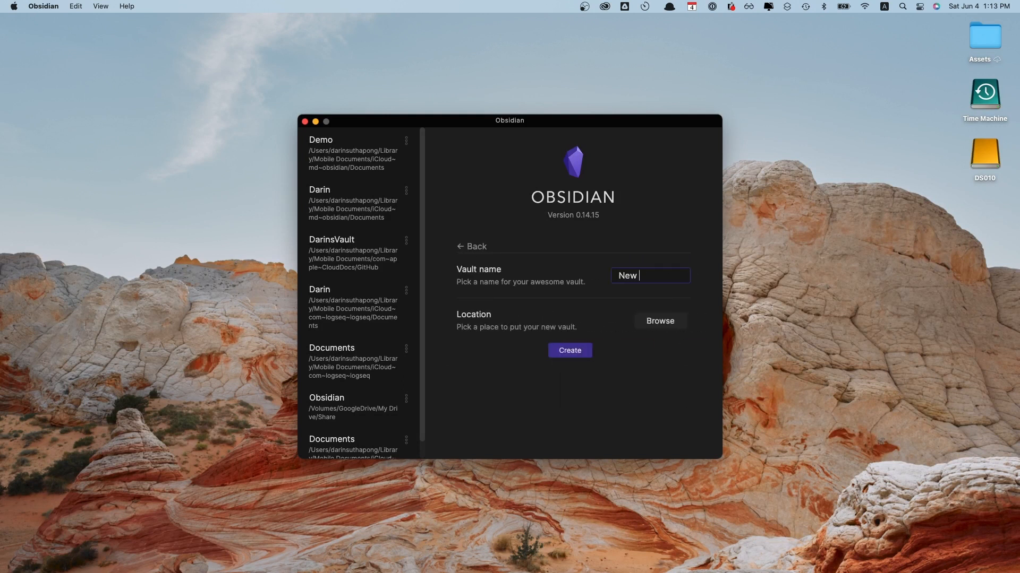
type("Vault")
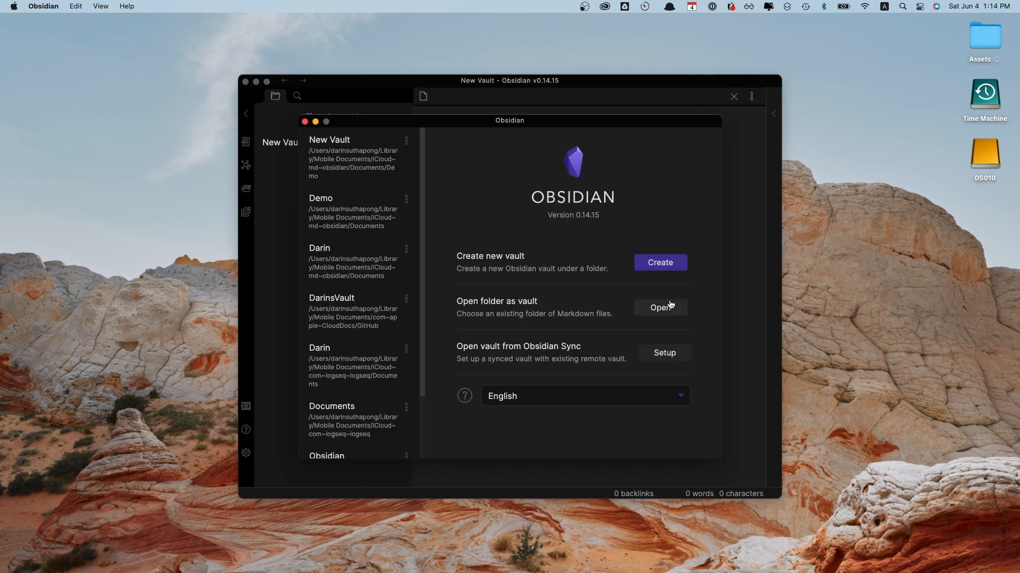
left_click(659, 307)
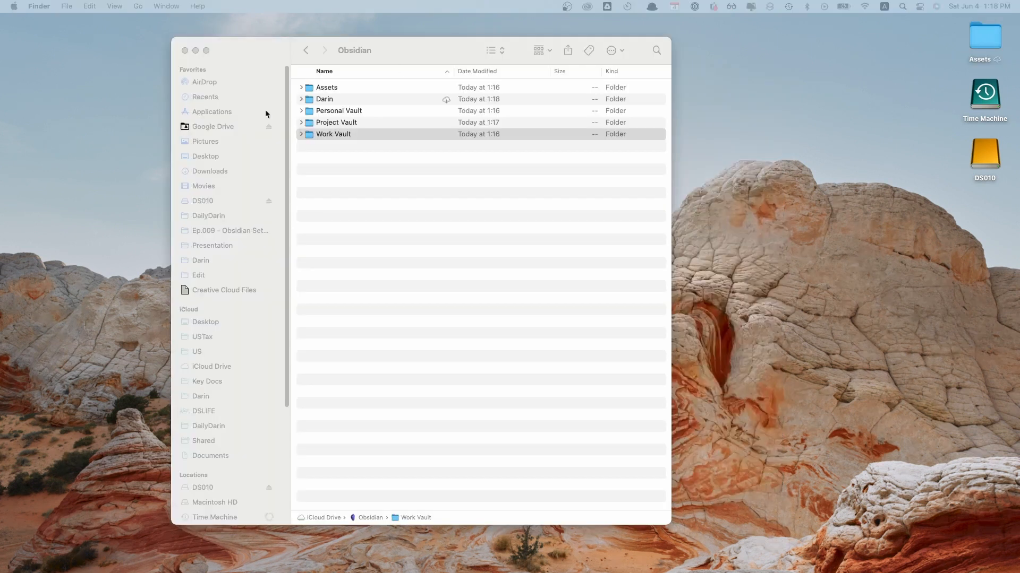
Step: In Finder, open the Darin vault folder and expand pages to list its emoji-prefixed notes
left_click(333, 133)
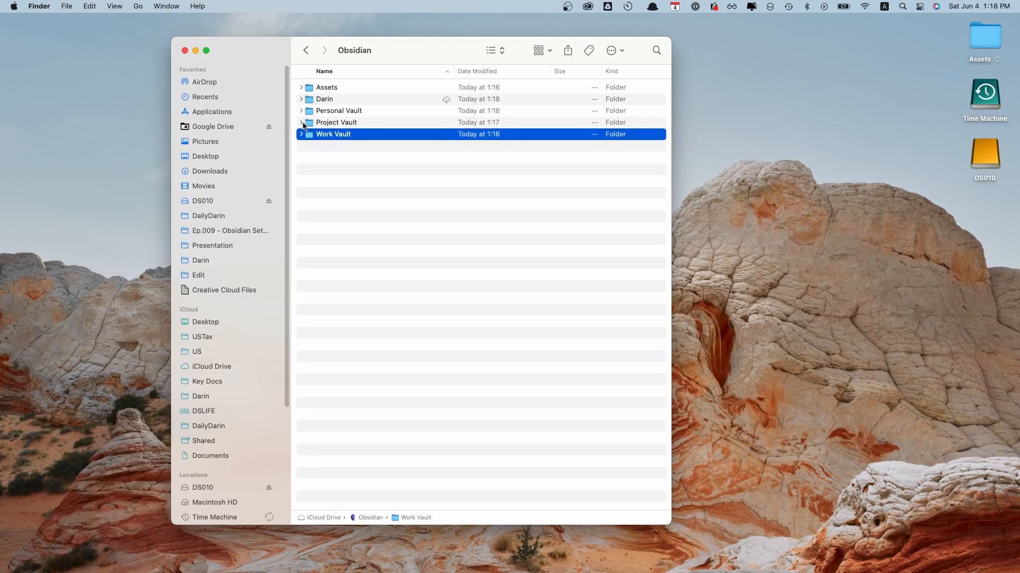
left_click(301, 122)
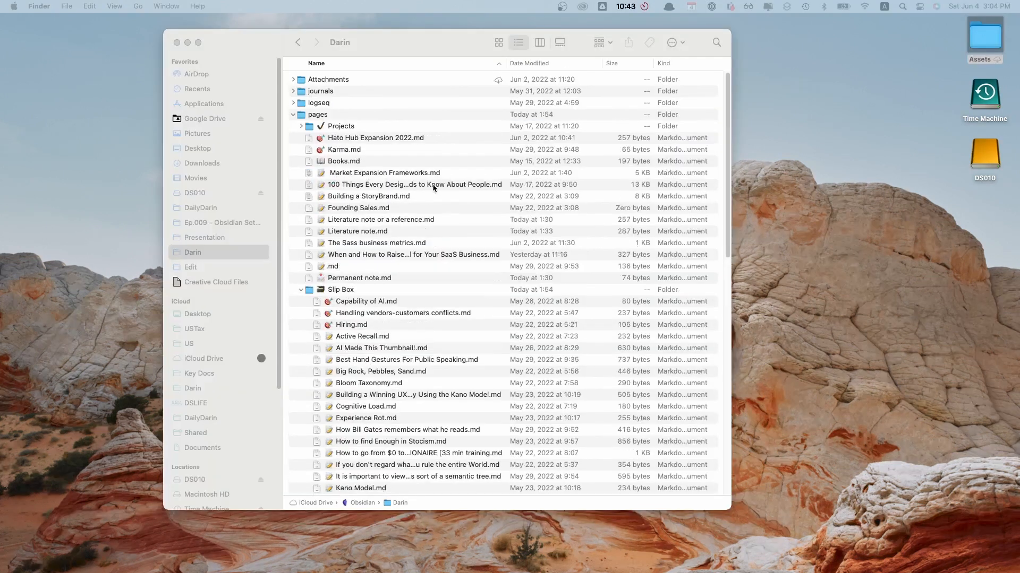
left_click(293, 115)
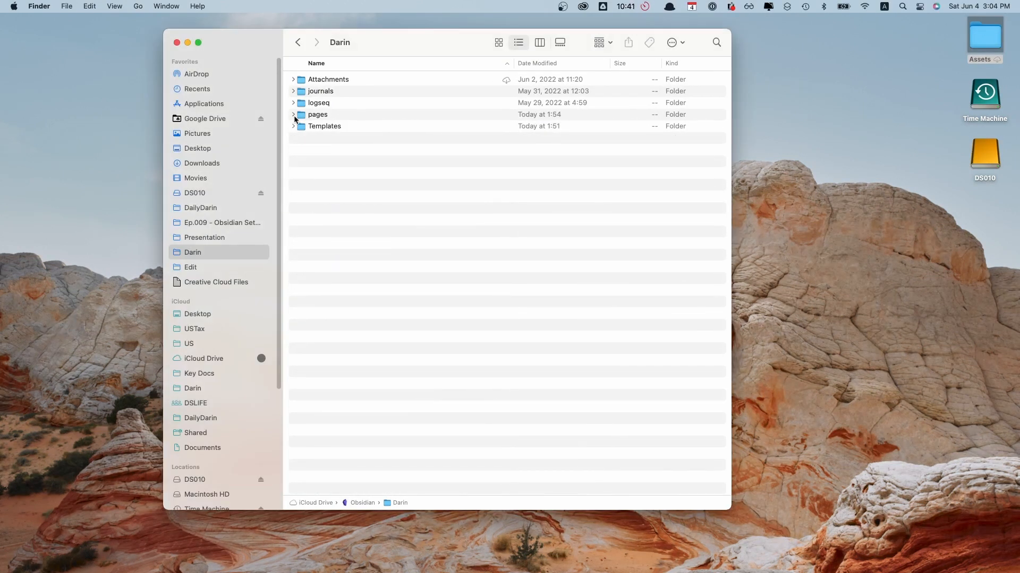
left_click(293, 115)
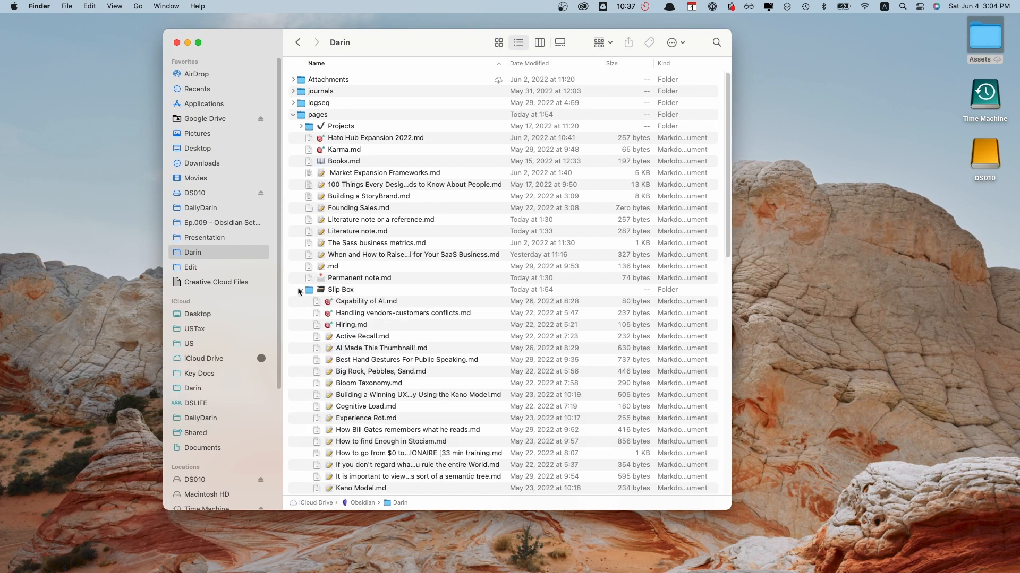
scroll("down", 3)
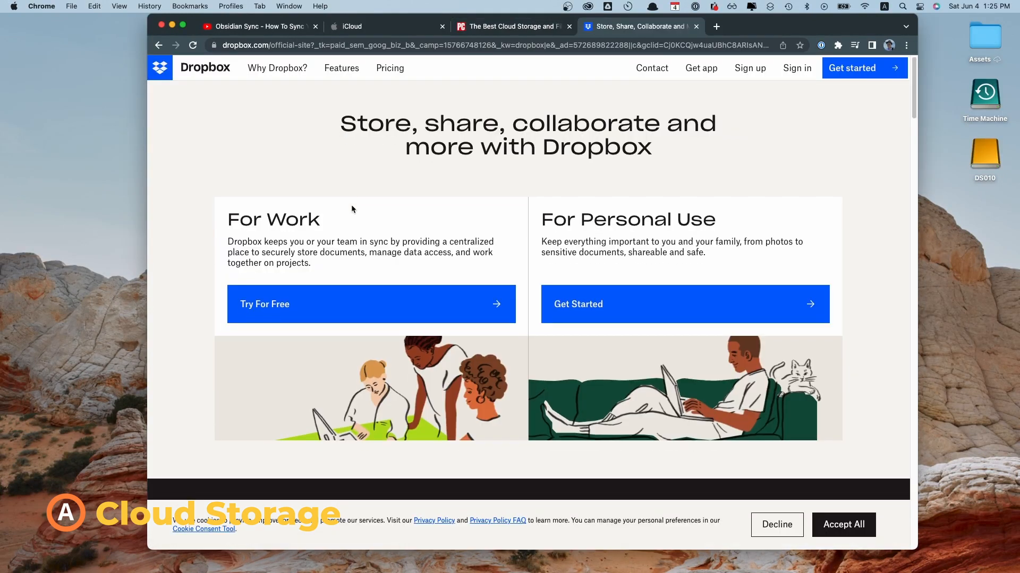
Step: Scroll the Obsidian Sync page, then browse iCloud Drive's Obsidian folder of vaults
left_click(634, 26)
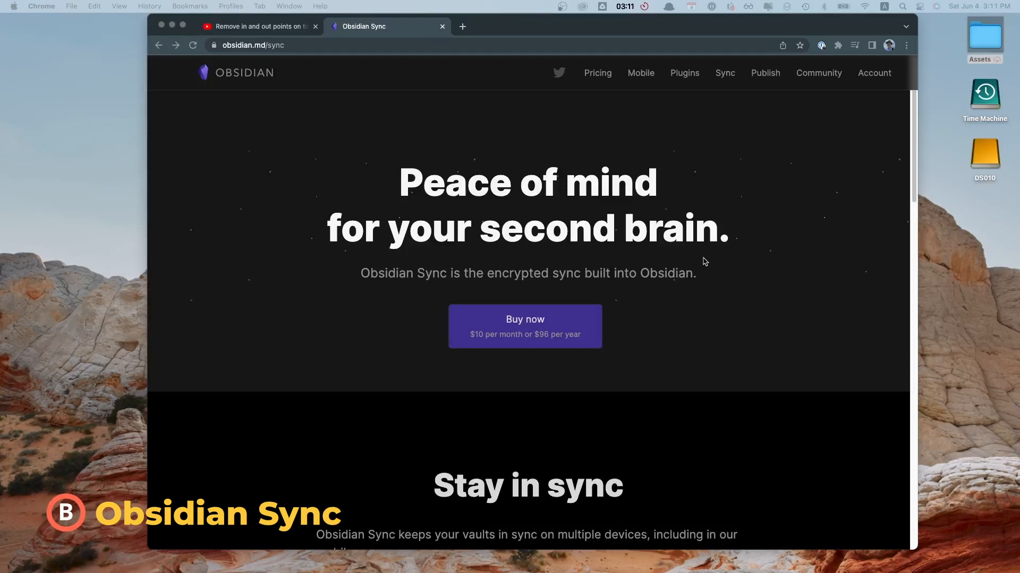
scroll("down", 3)
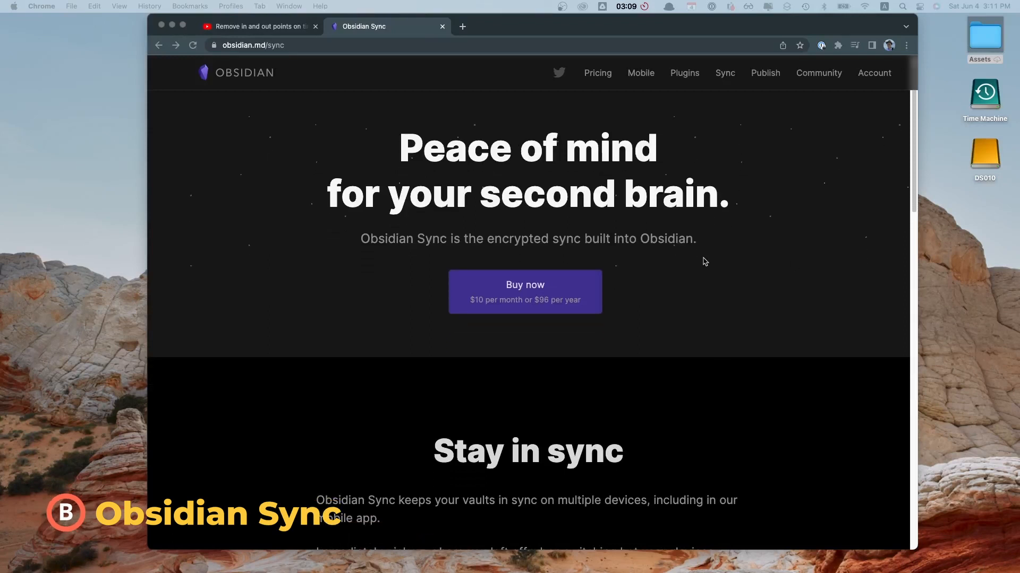
scroll("down", 3)
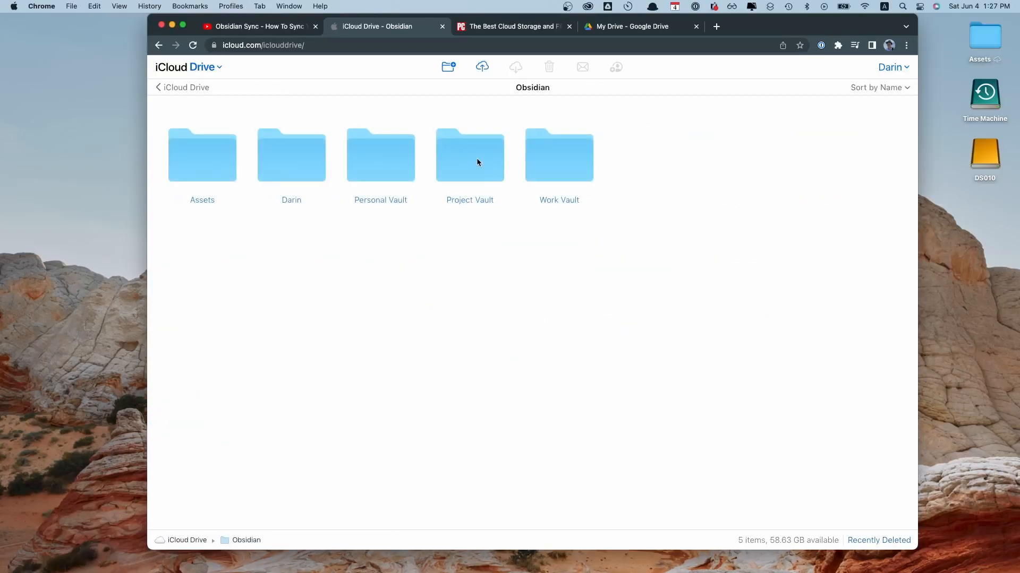
double_click(291, 154)
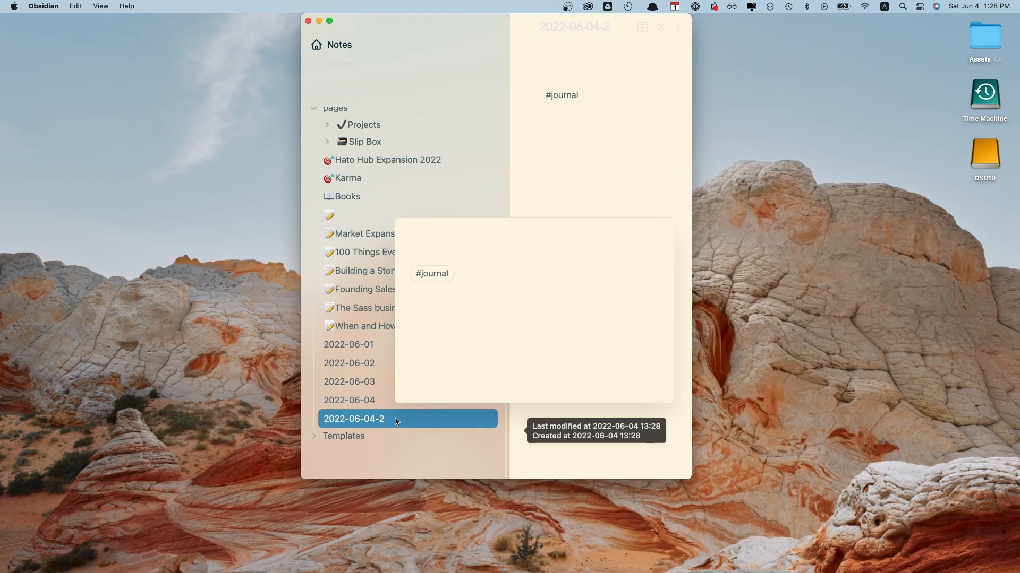
Step: Bring up options for the 2022-06-04-2 note and type 'le' into a note
right_click(354, 418)
type("[[")
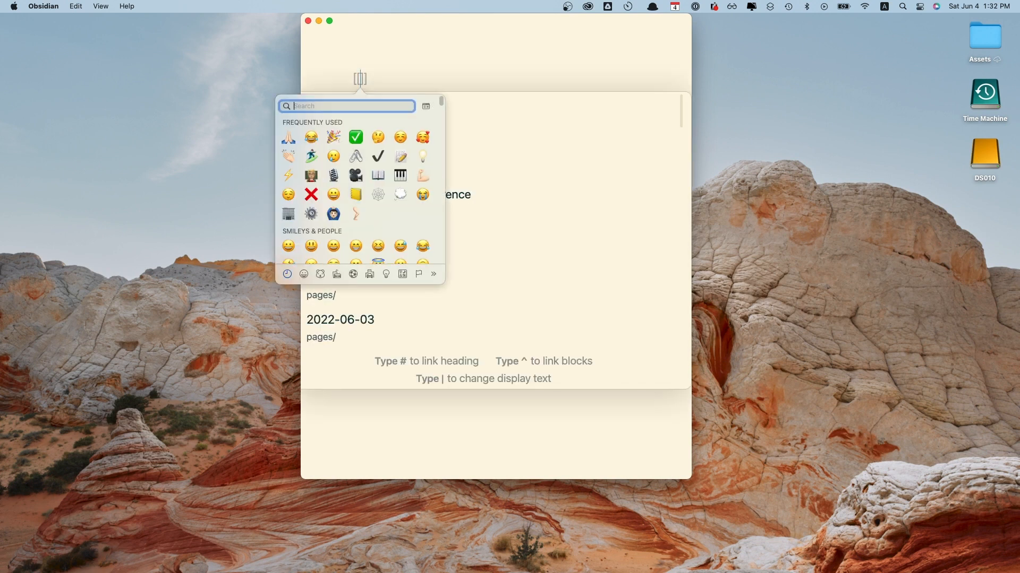
type("le")
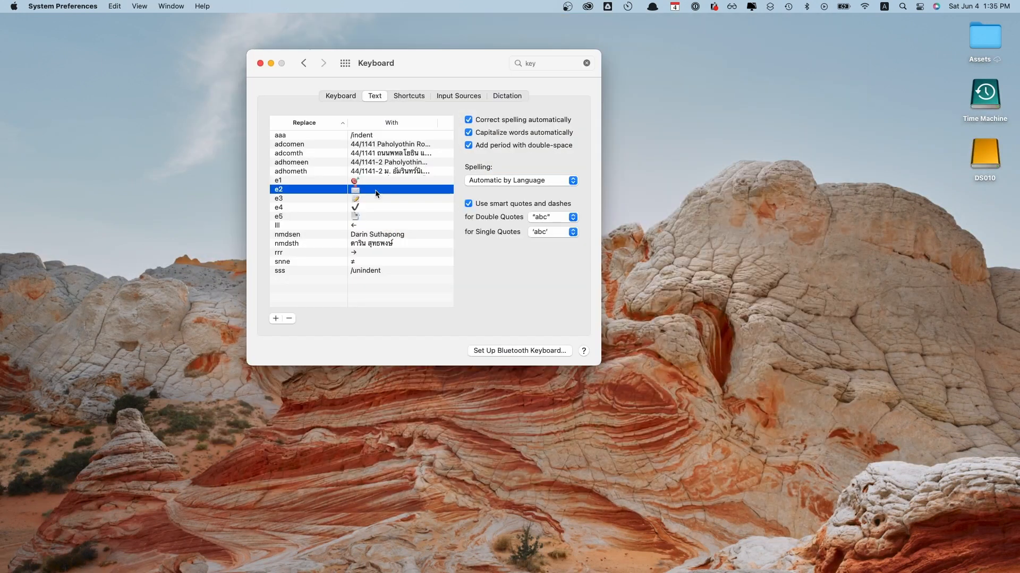
Step: Select the e2 emoji text replacement in Keyboard Text preferences
left_click(305, 206)
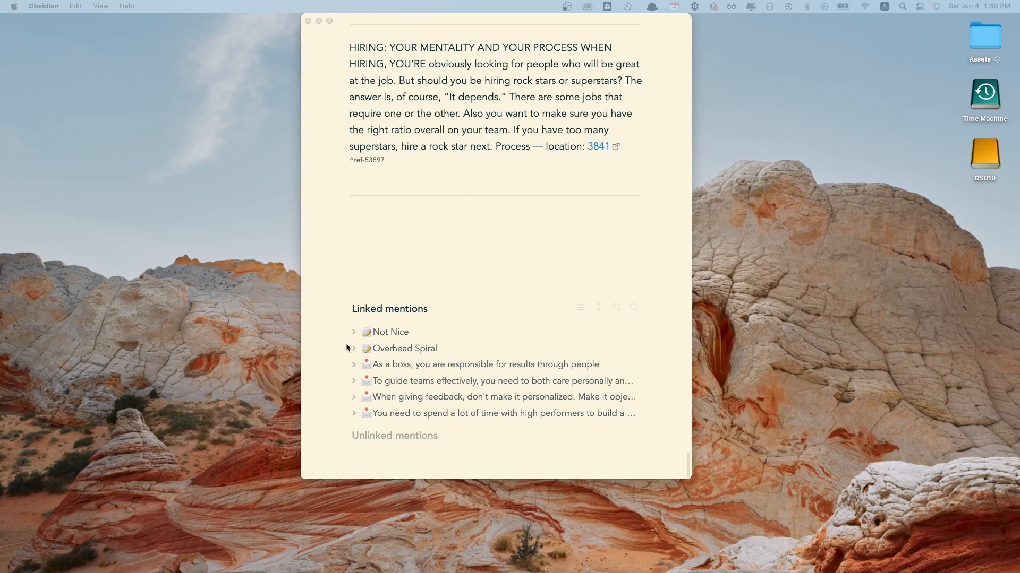
mouse_move(351, 384)
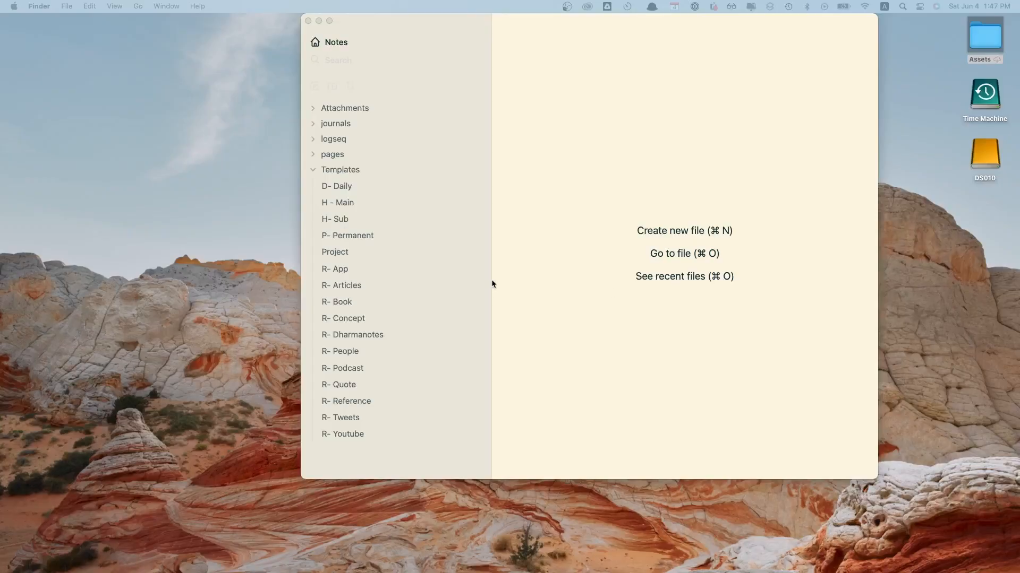
Step: Set Templates/D- Daily as the Daily notes template file
left_click(314, 170)
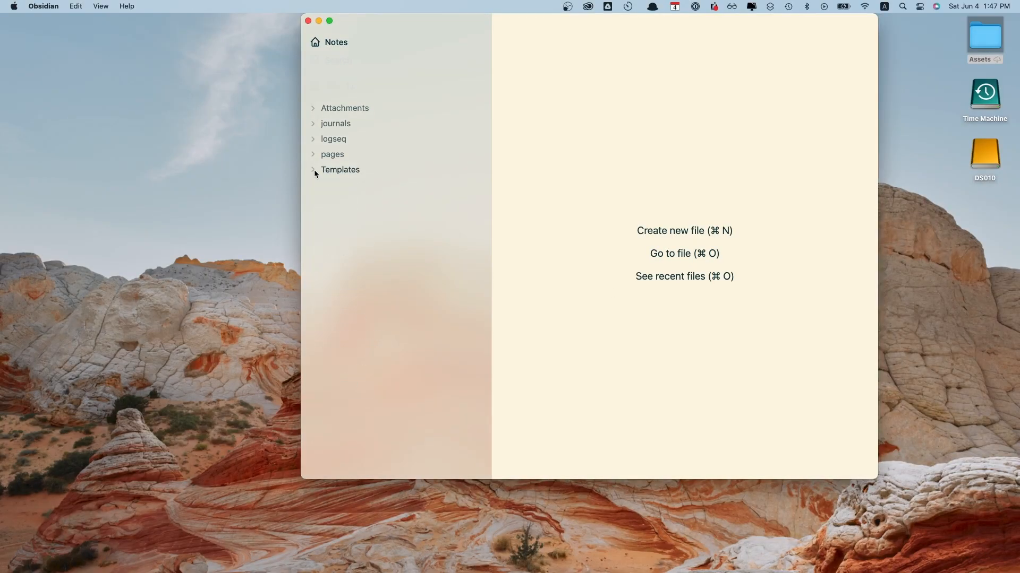
left_click(313, 170)
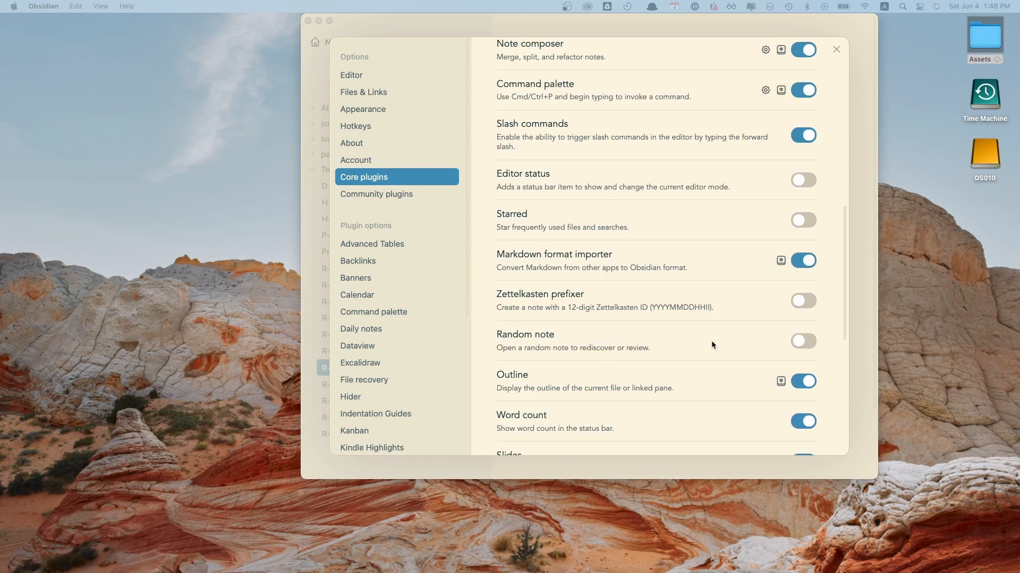
scroll("up", 3)
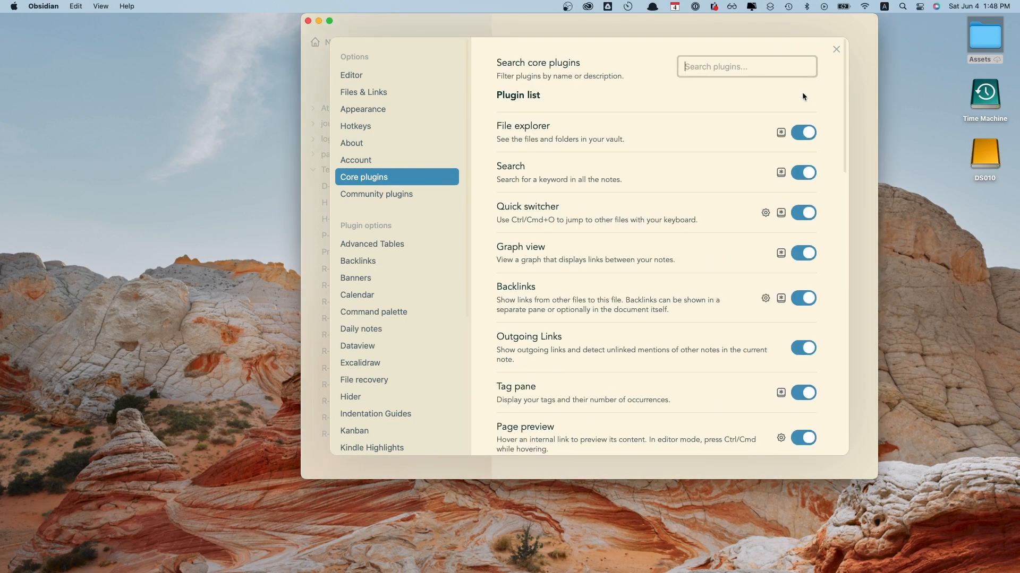
scroll("down", 3)
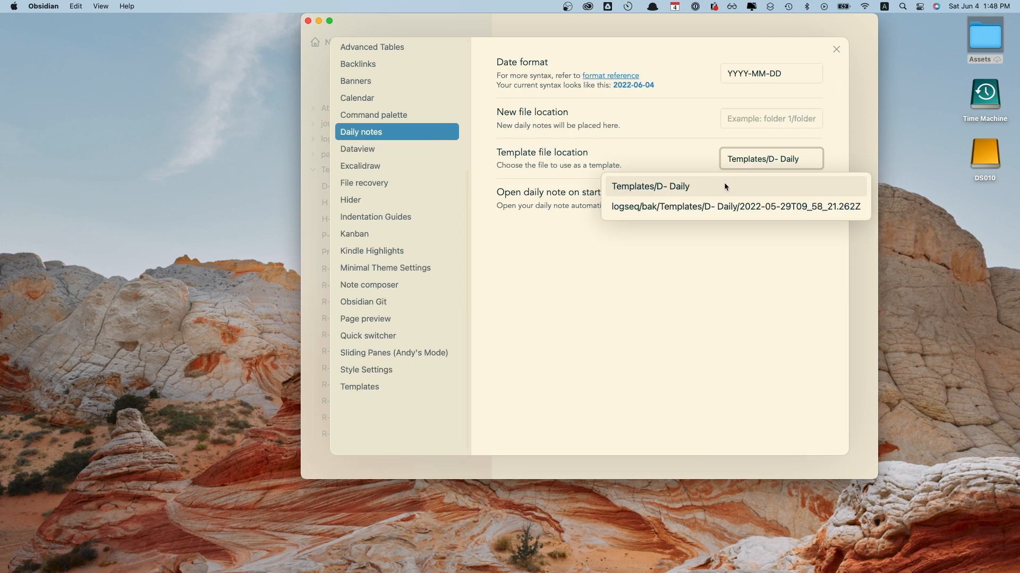
left_click(359, 387)
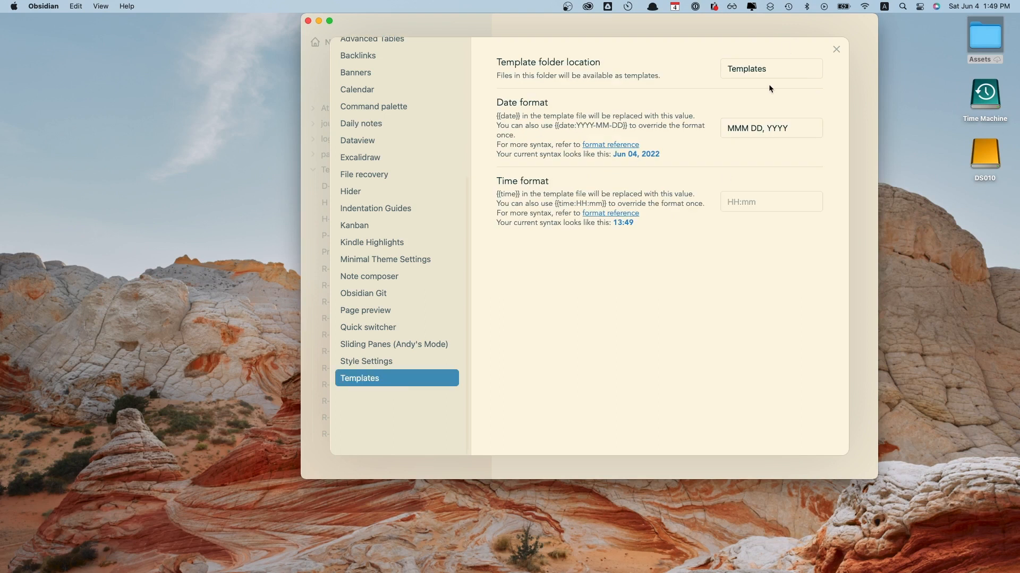
left_click(770, 68)
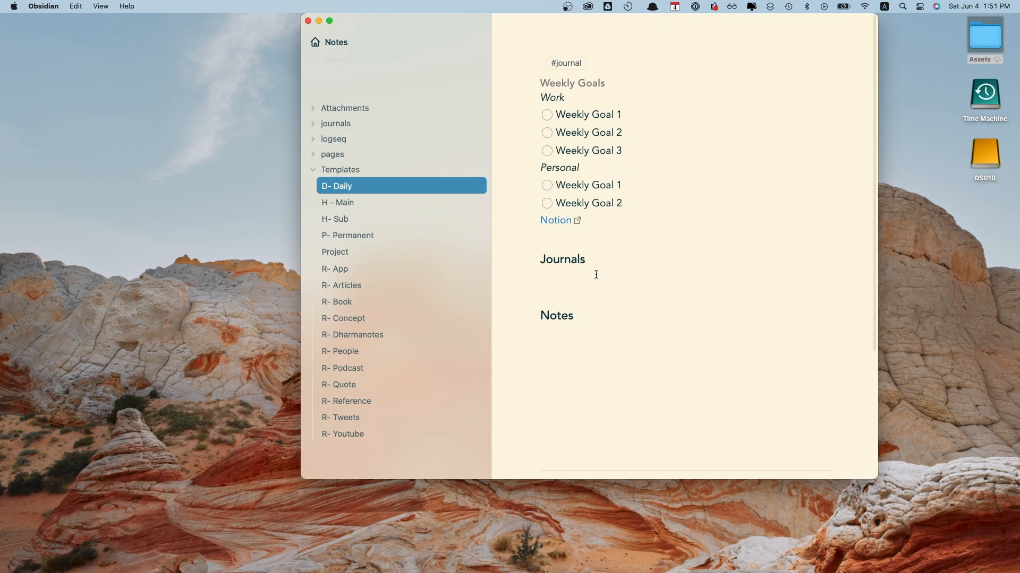
Step: Click into the D- Daily template to start editing it
left_click(348, 235)
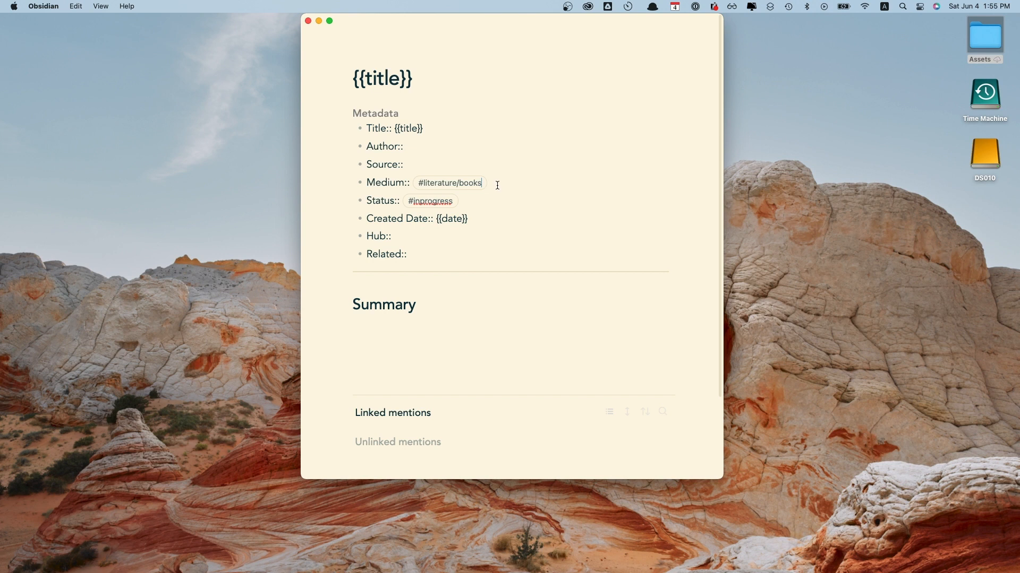
mouse_move(512, 188)
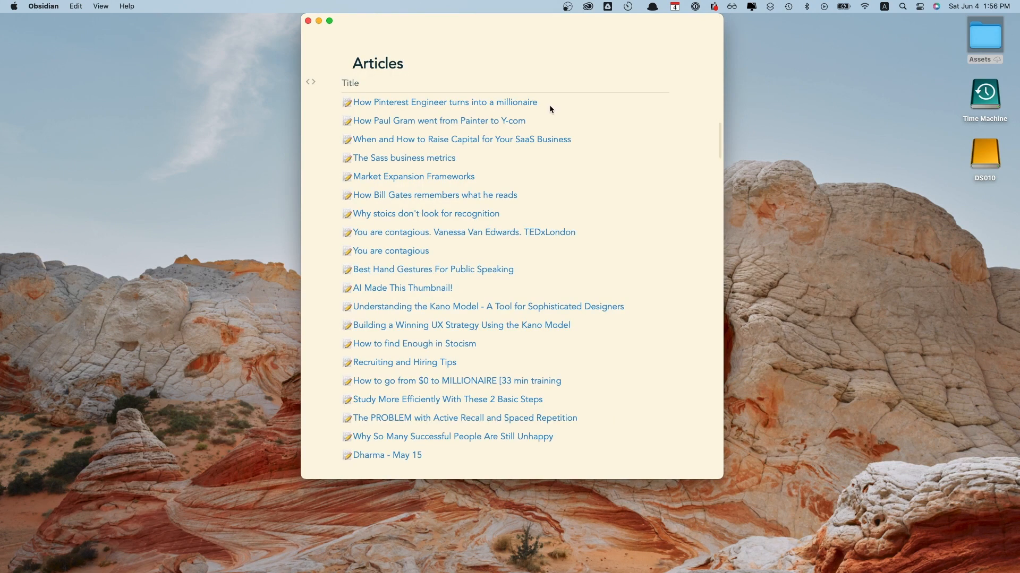
mouse_move(461, 140)
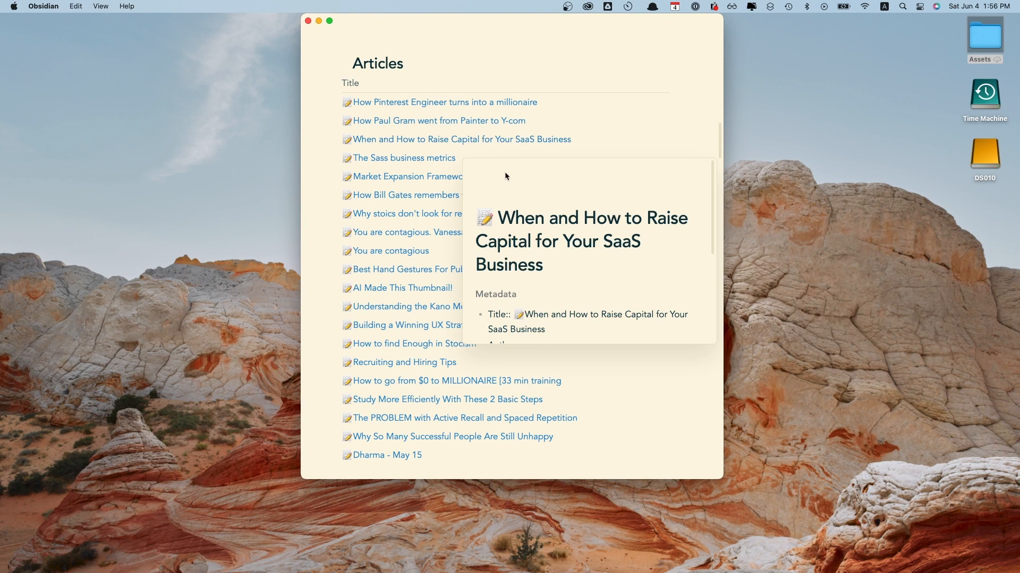
mouse_move(645, 163)
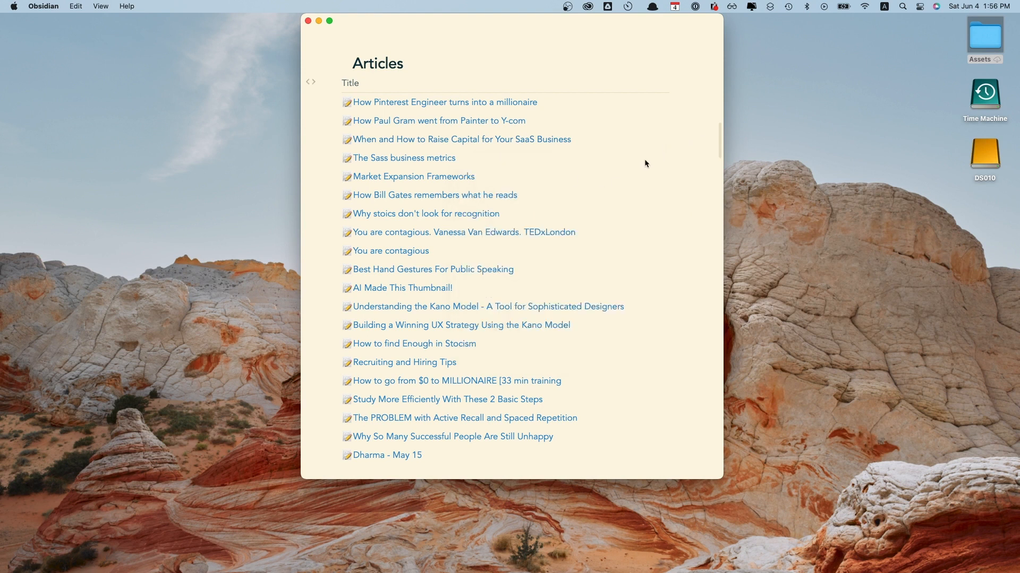